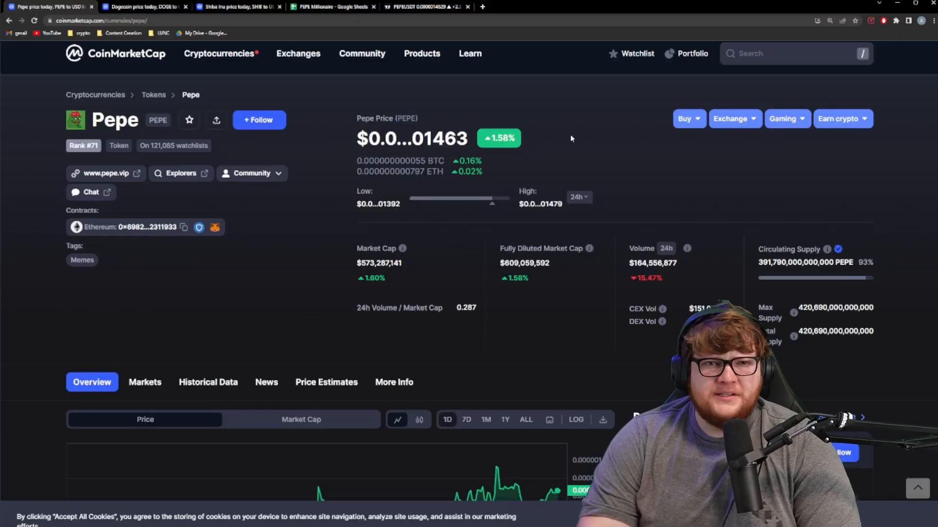
mouse_move(505, 163)
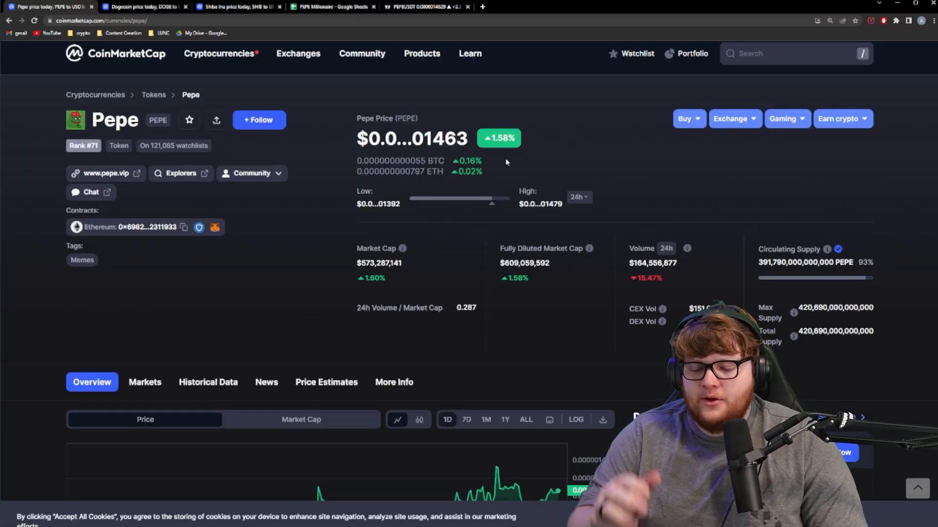
Step: Review Pepe's market cap, then switch to the Dogecoin and Shiba Inu CoinMarketCap pages
scroll("down", 3)
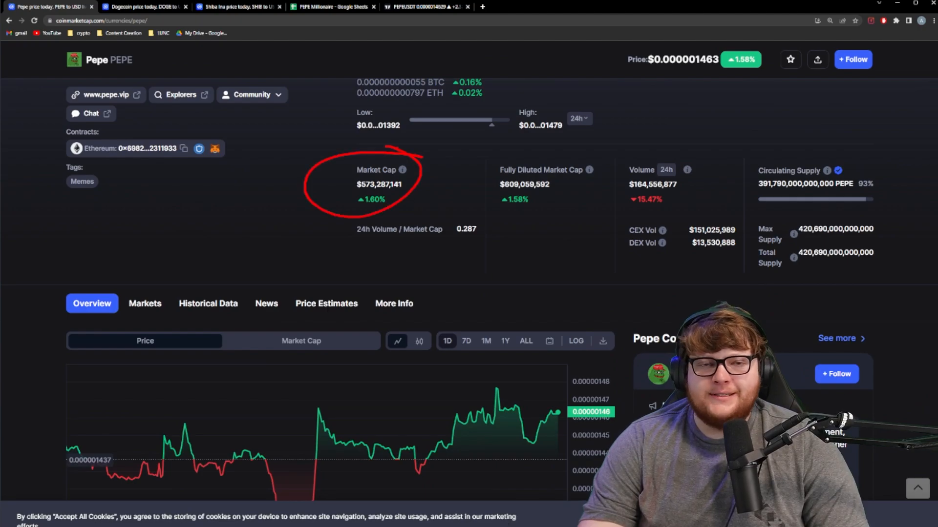
left_click(143, 7)
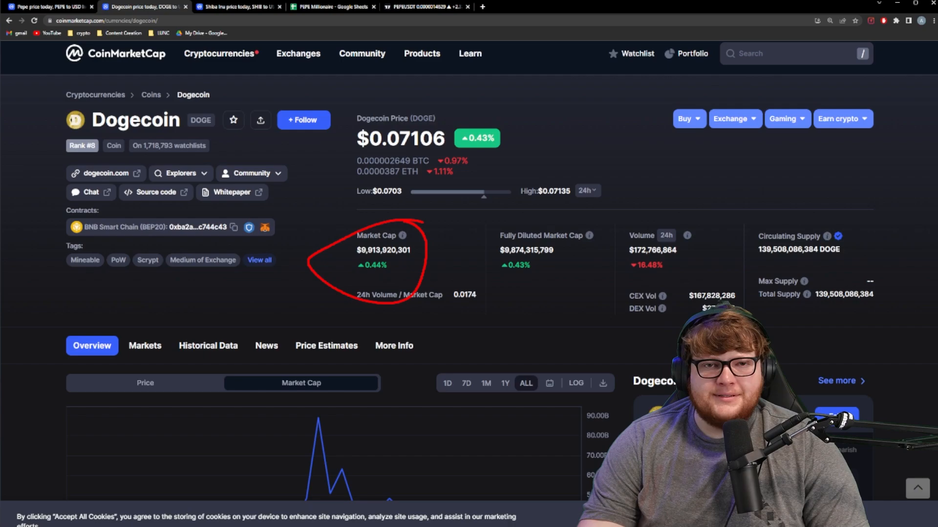
left_click(233, 7)
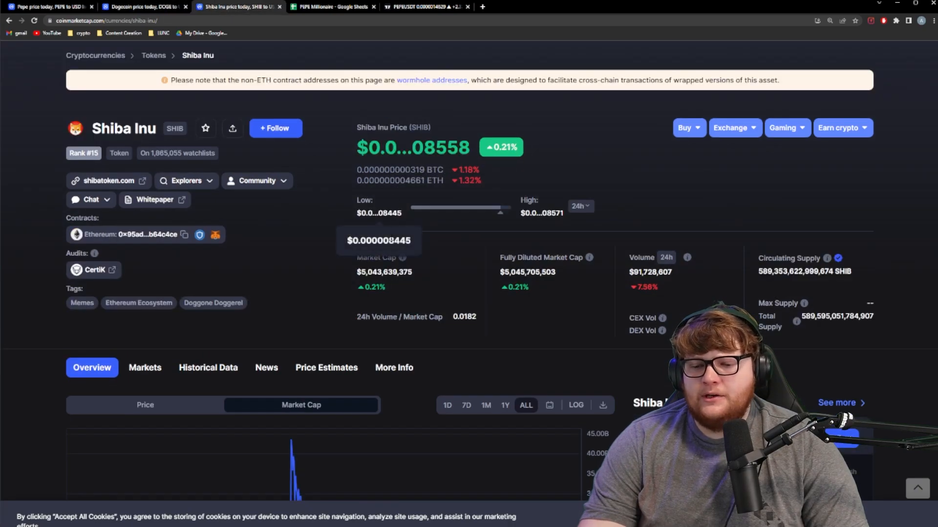
mouse_move(419, 231)
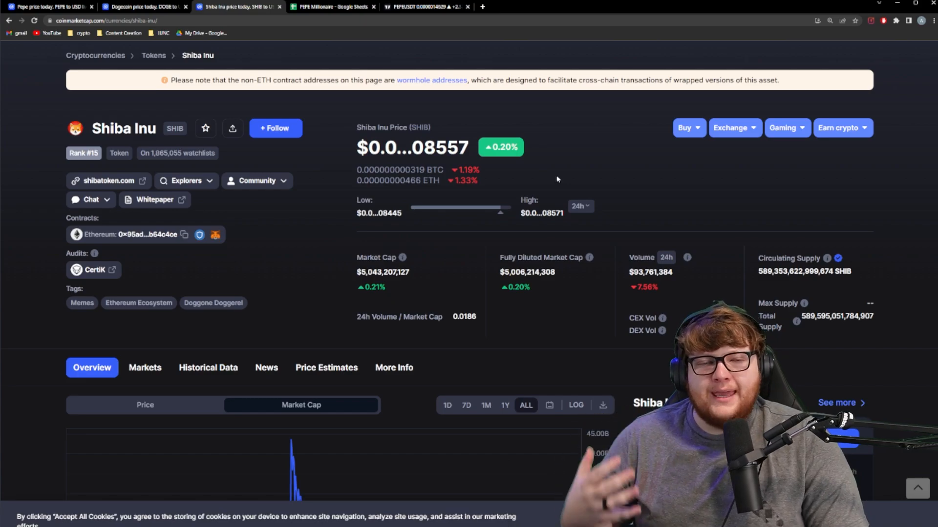
mouse_move(540, 168)
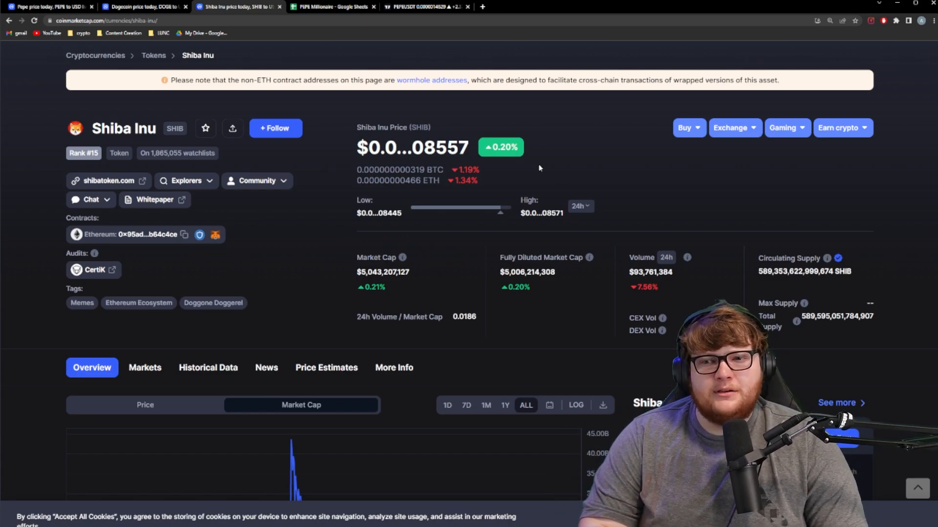
Step: Switch to the PEPE Millionaire spreadsheet to enter Doge RN and SHIB RN market caps
left_click(332, 7)
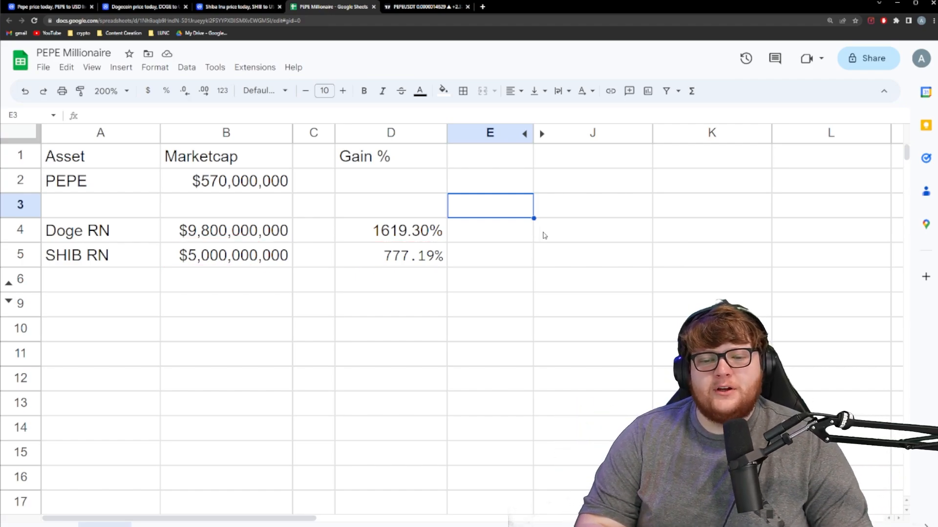
Step: Check Dogecoin's $89.08B all-time-high market cap peak, then Shiba Inu's chart peak
left_click(144, 6)
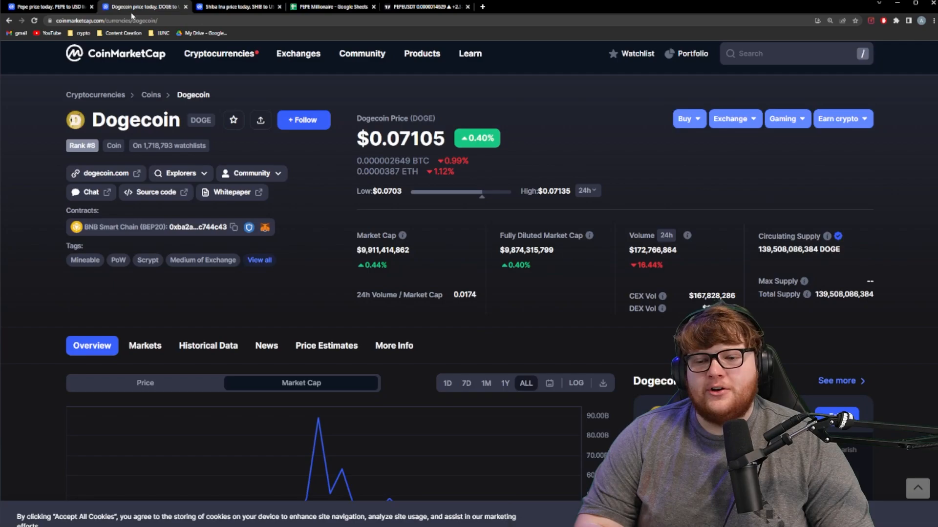
scroll("down", 3)
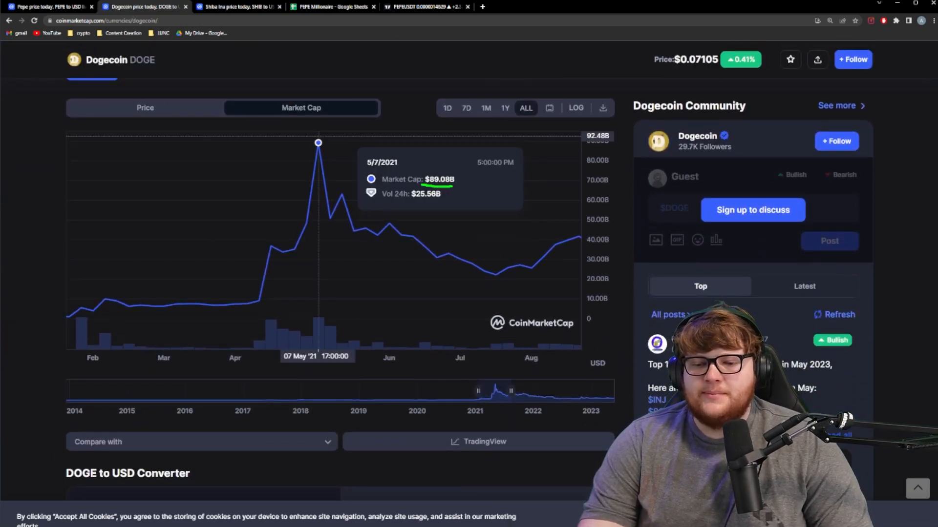
left_click(237, 7)
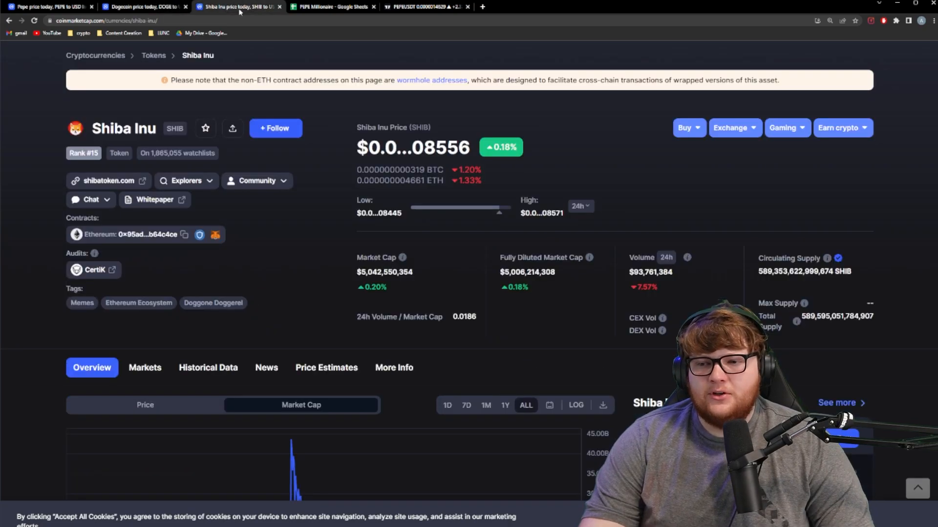
scroll("down", 3)
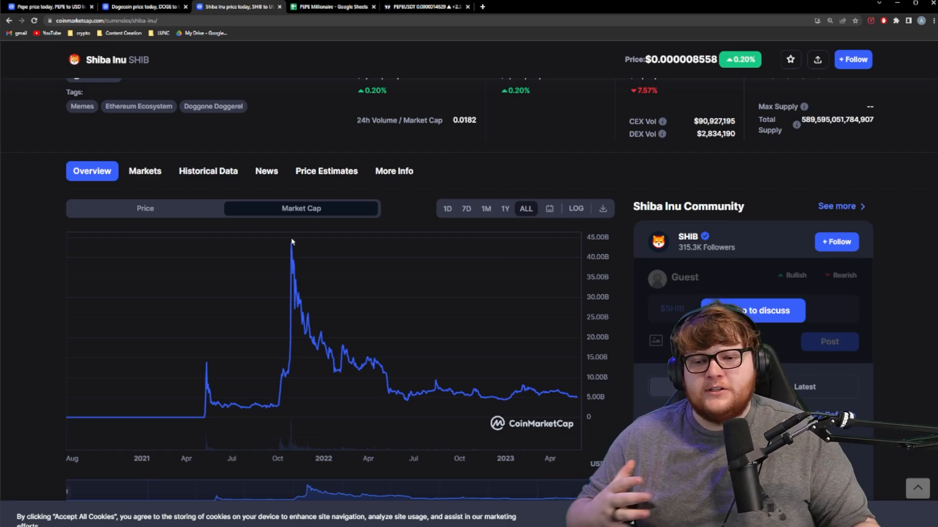
scroll("up", 3)
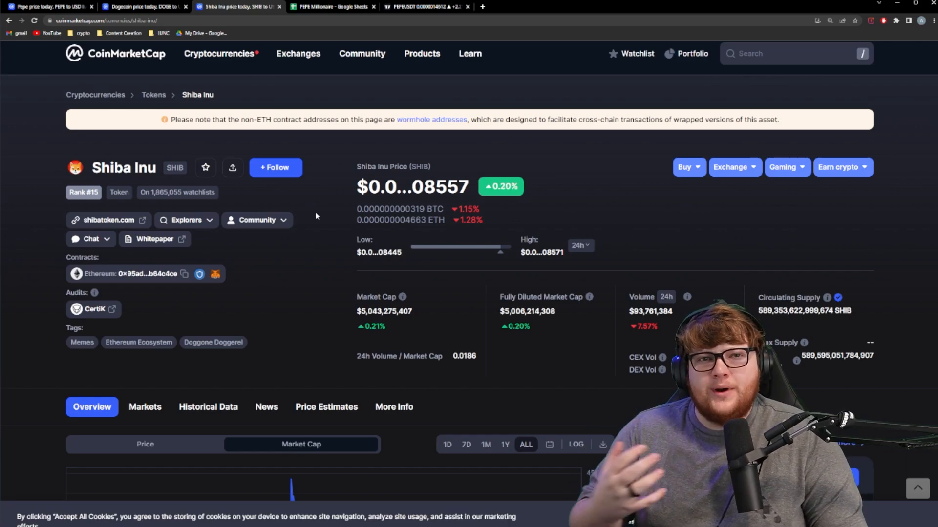
Step: Return to the PEPE Millionaire spreadsheet to add Doge ATH and SHIB ATH rows
left_click(332, 7)
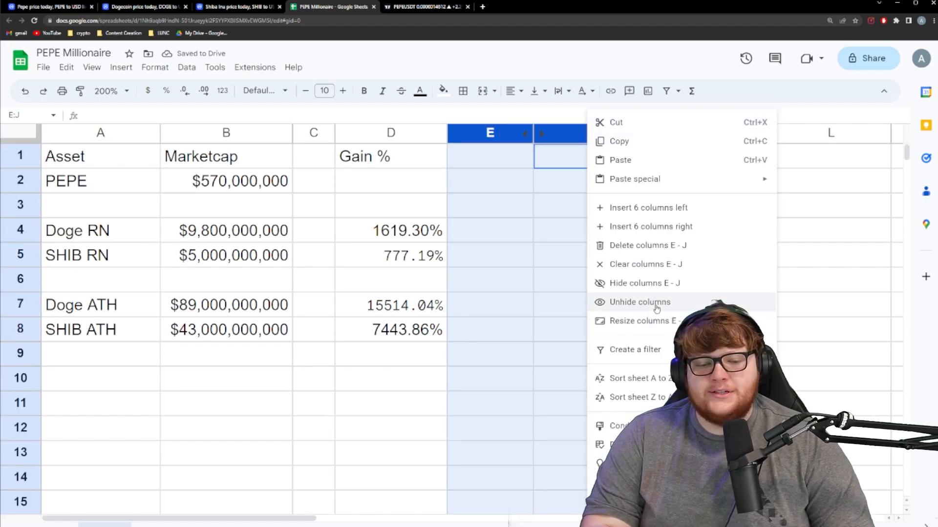
Step: Unhide the $ in PEPE RN columns showing returns on $100 and $500 stakes
left_click(638, 302)
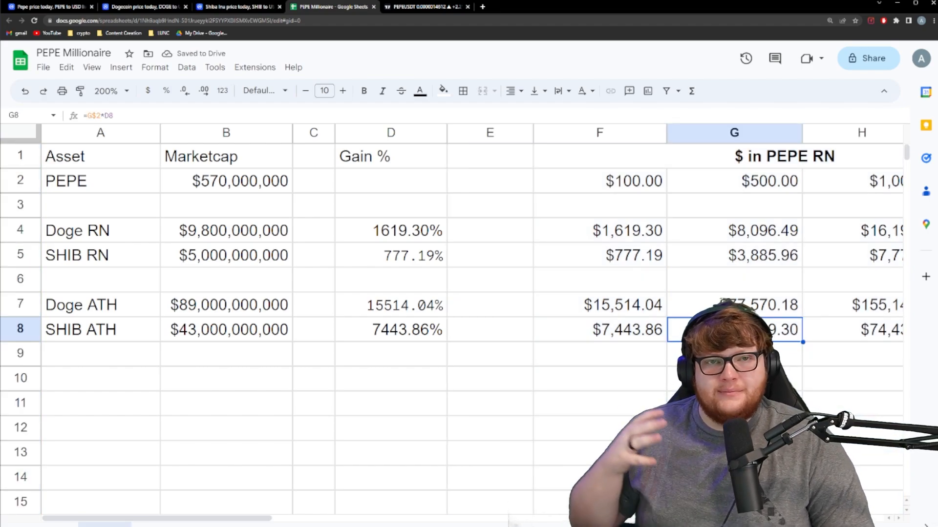
left_click(733, 377)
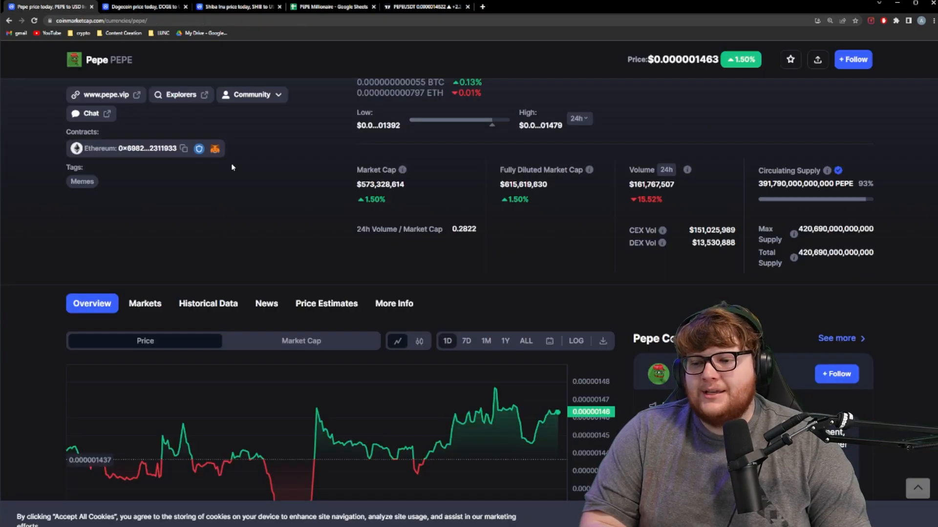
Step: Review the Pepe token page on Etherscan (116,020 holders), then switch to the PEPE/USDT chart
left_click(214, 149)
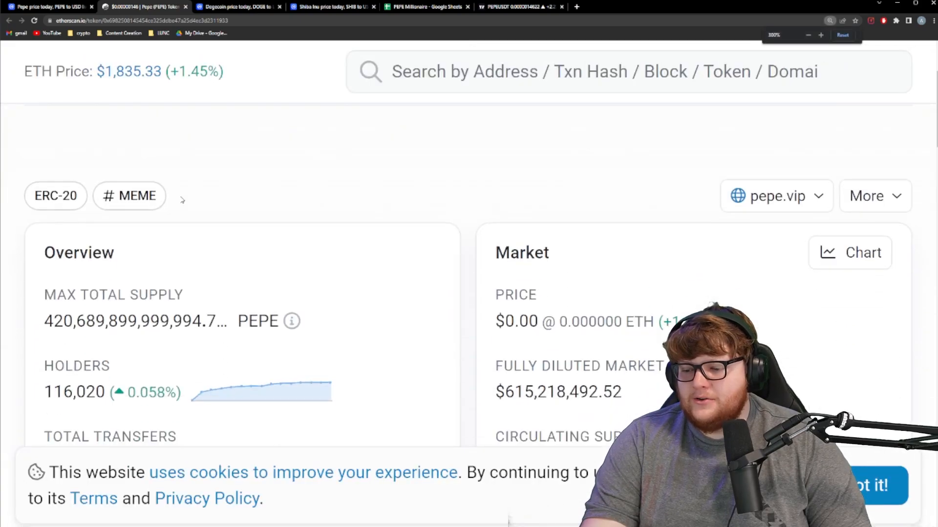
scroll("down", 3)
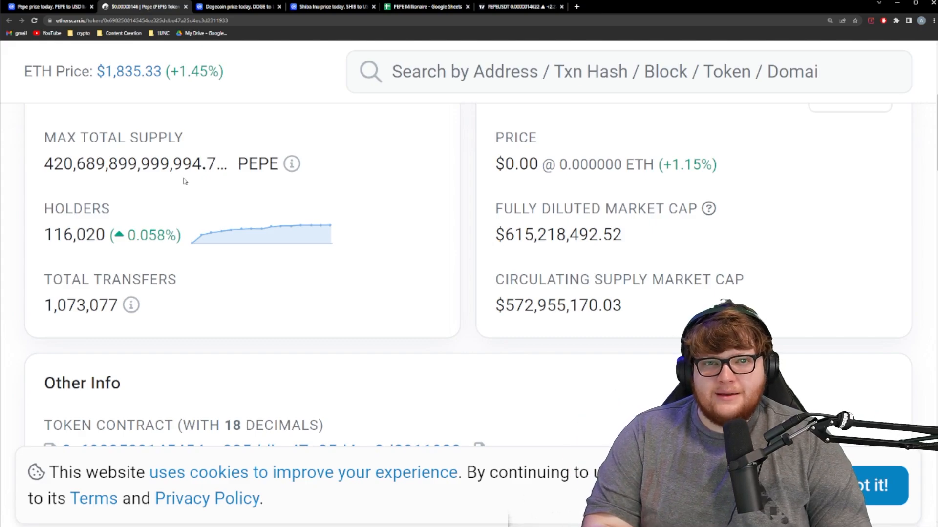
left_click(517, 7)
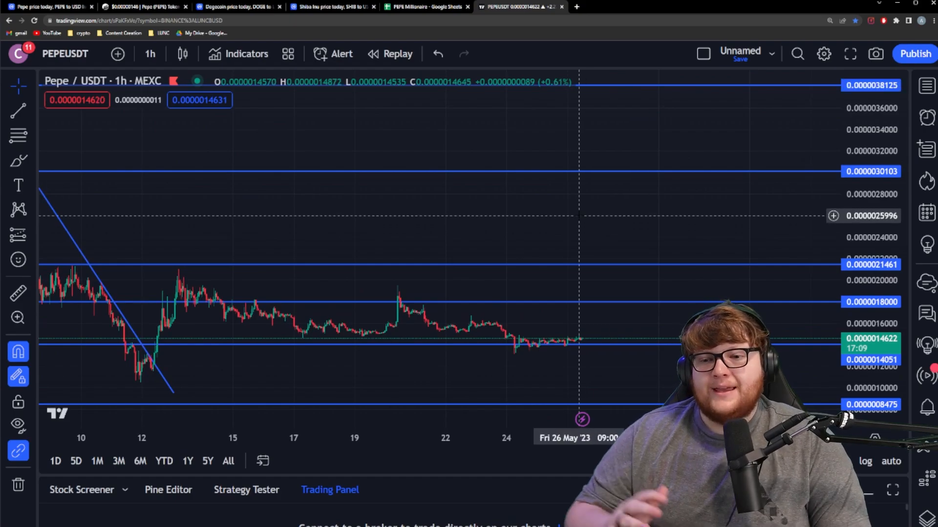
Step: Briefly revisit Dogecoin's market cap history, then return to the PEPE/USDT hourly chart
left_click(237, 7)
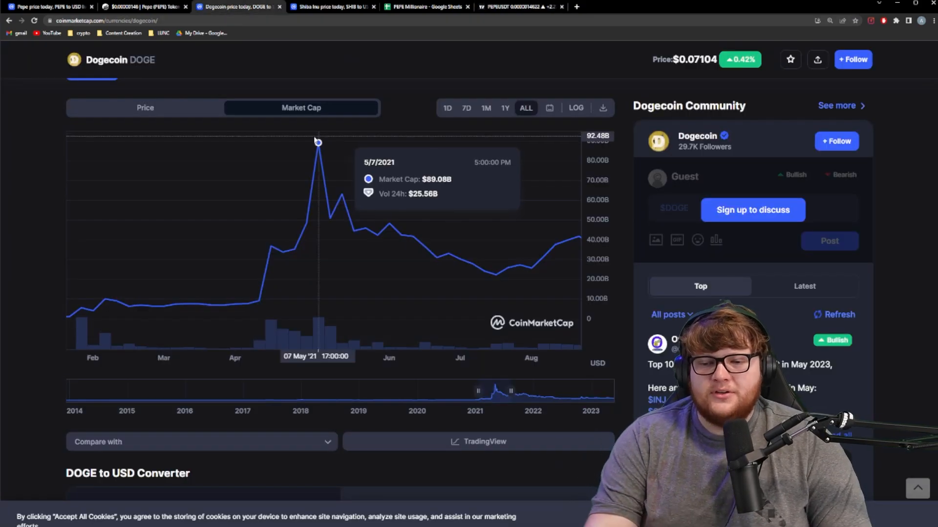
scroll("up", 3)
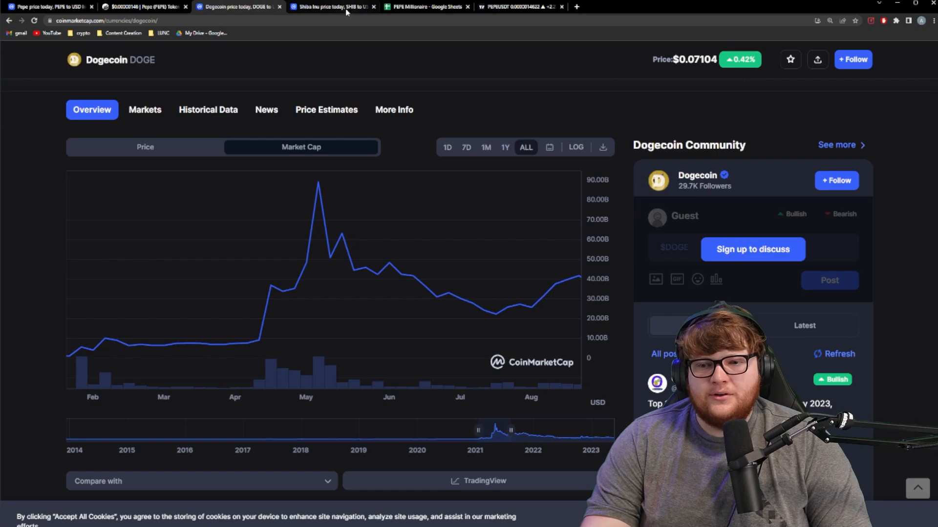
left_click(518, 6)
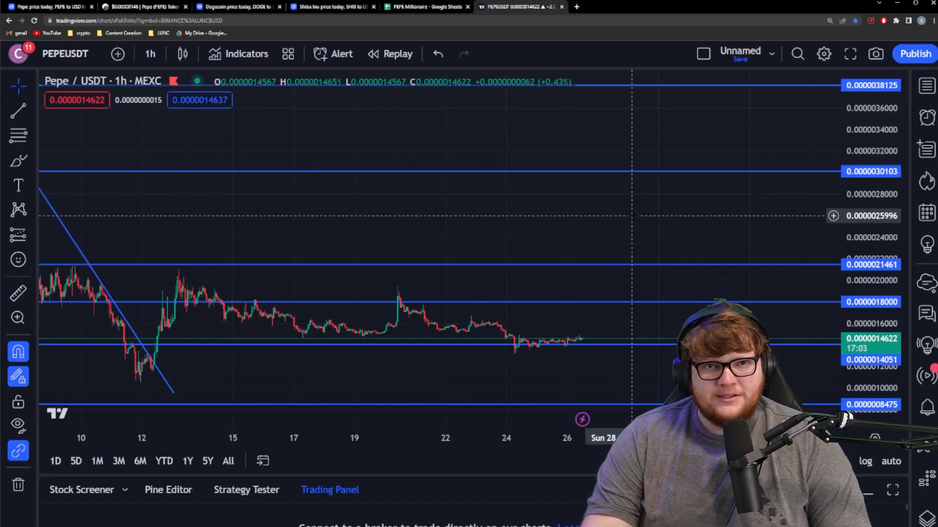